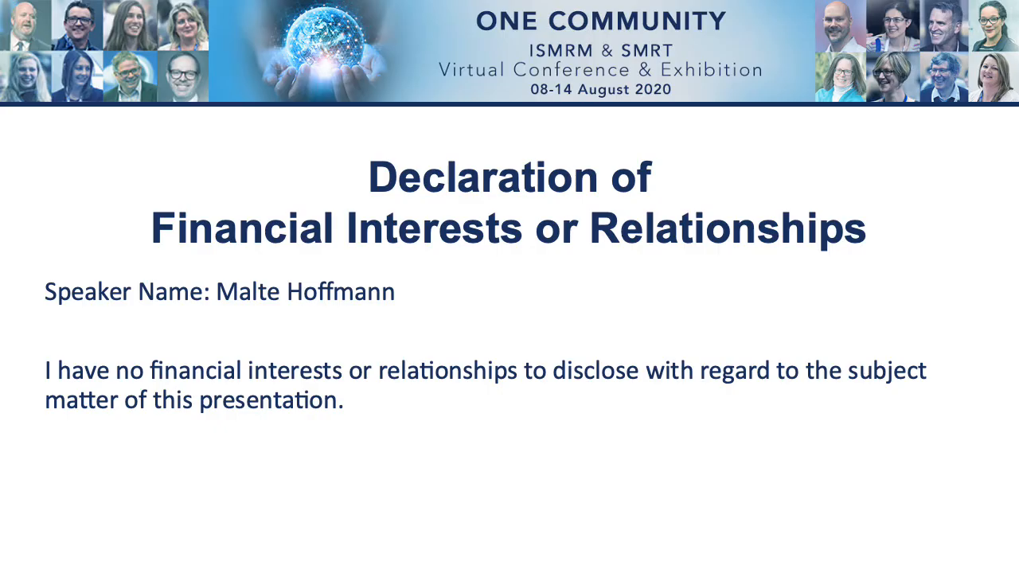
{"action": "key", "text": "right"}
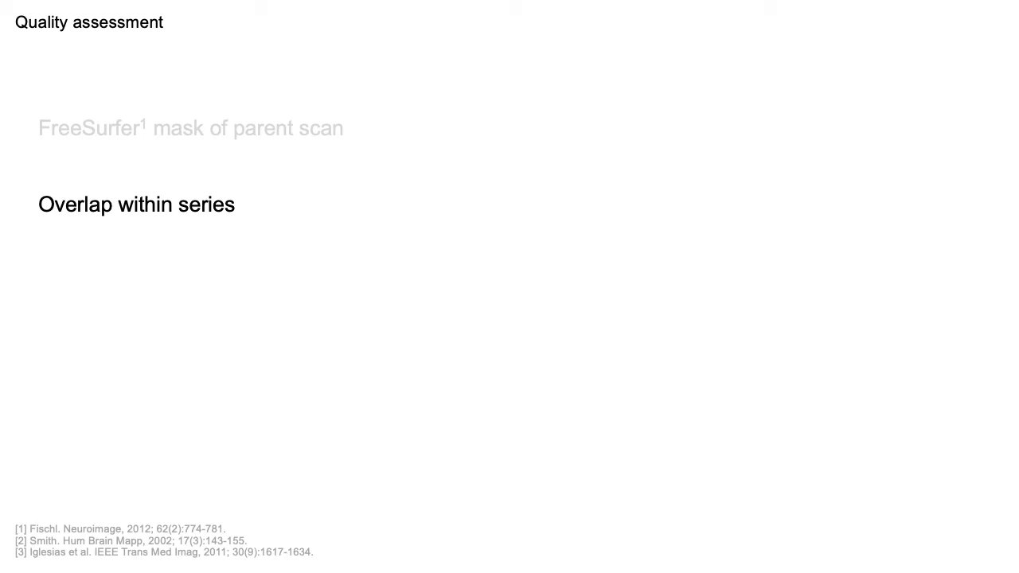
{"action": "key", "text": "Right"}
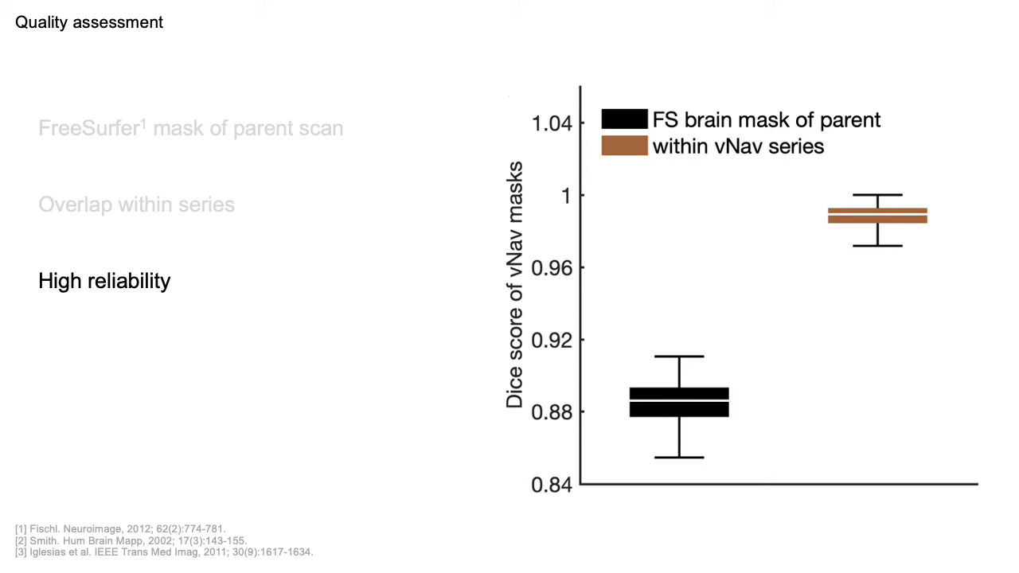
{"action": "key", "text": "right"}
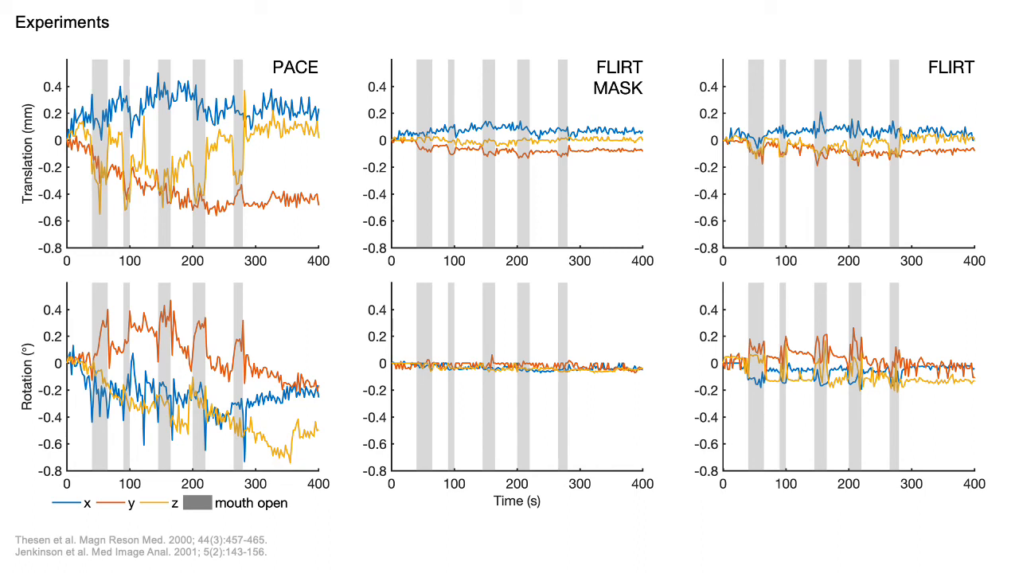
{"action": "key", "text": "Right"}
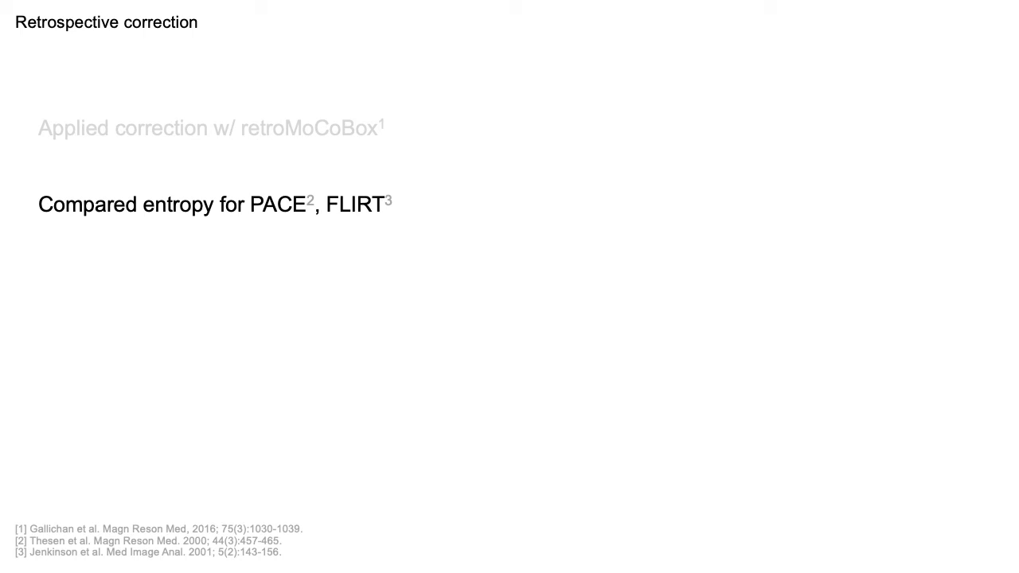
{"action": "key", "text": "Right"}
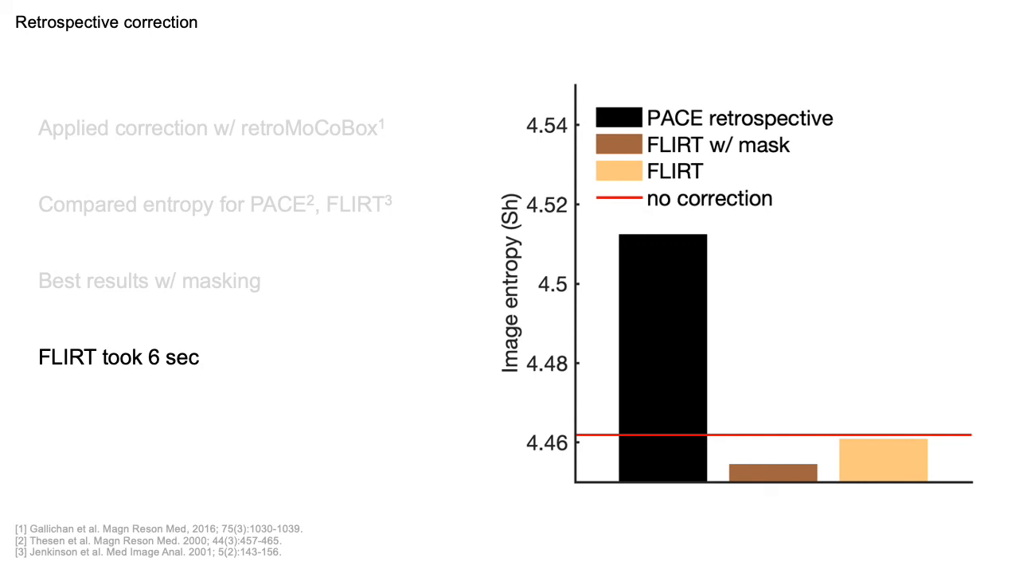
{"action": "key", "text": "right"}
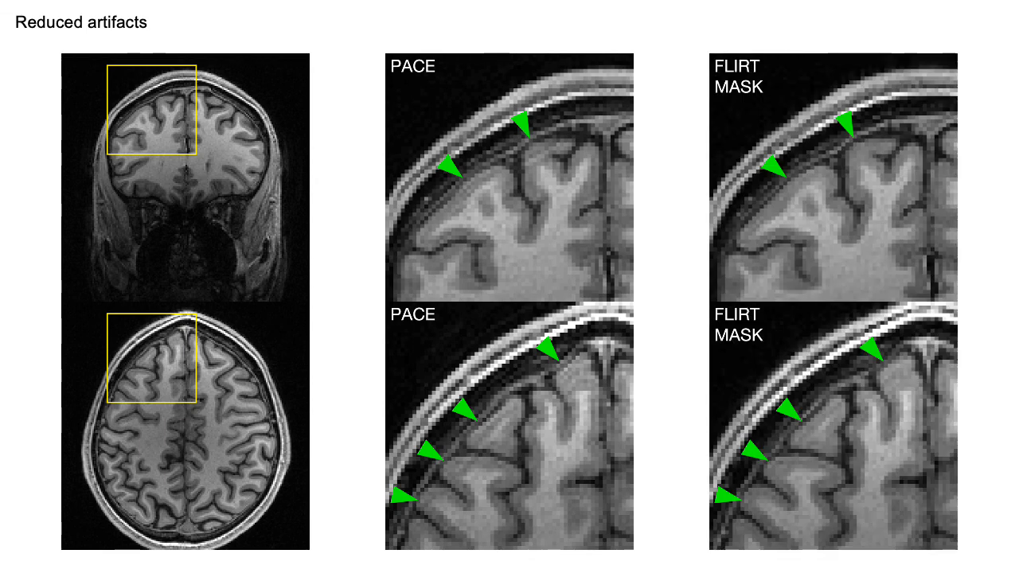
{"action": "key", "text": "right"}
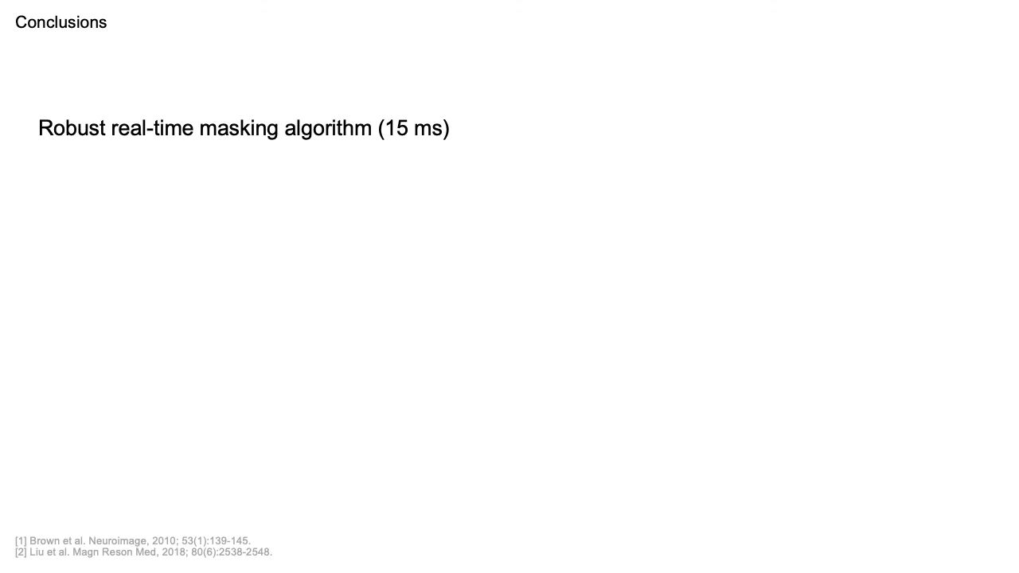
{"action": "key", "text": "Right"}
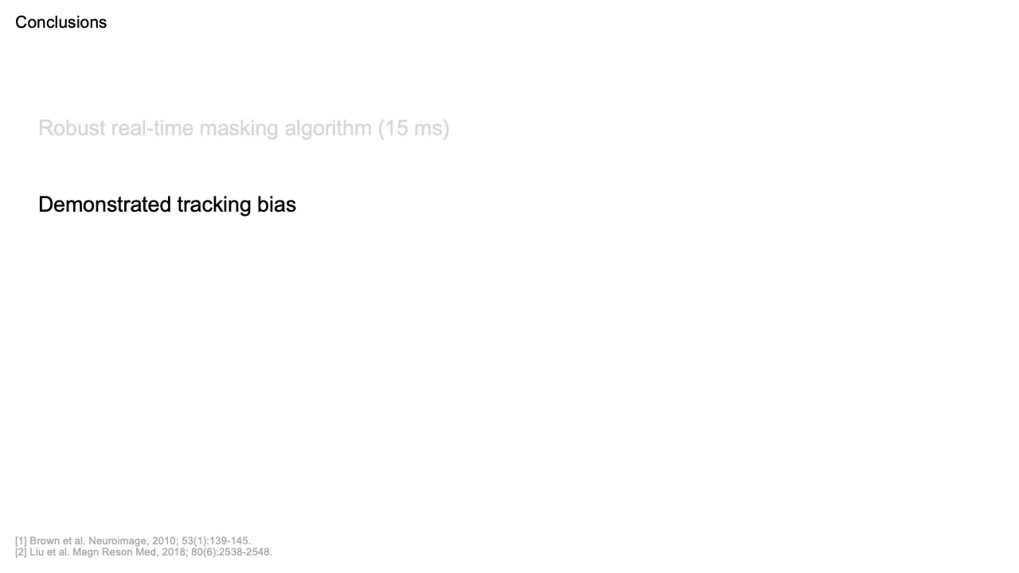